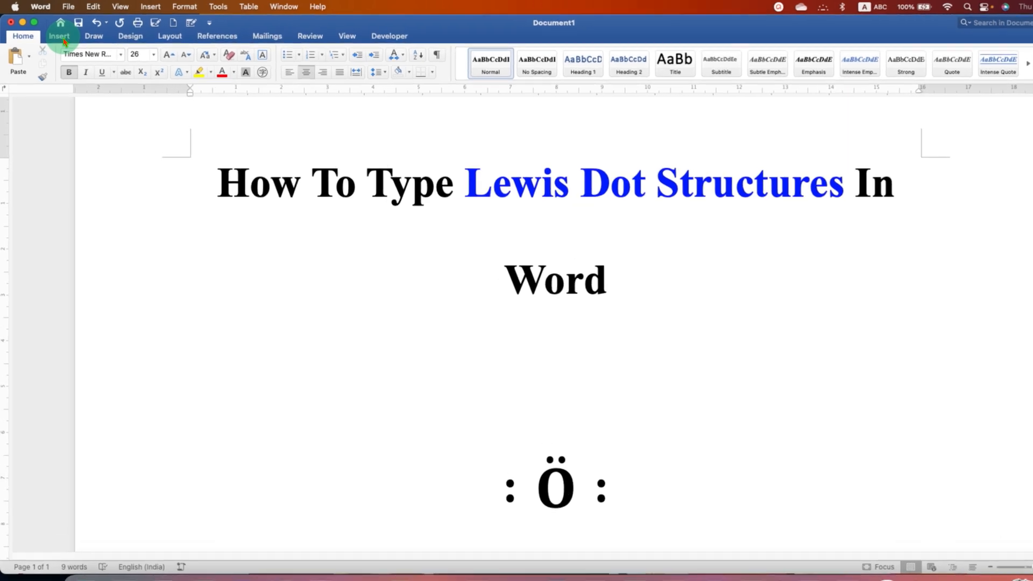
Step: Insert a blank equation below the Lewis dot structures title from the Insert tab
{"action": "left_click", "coordinate": [58, 36]}
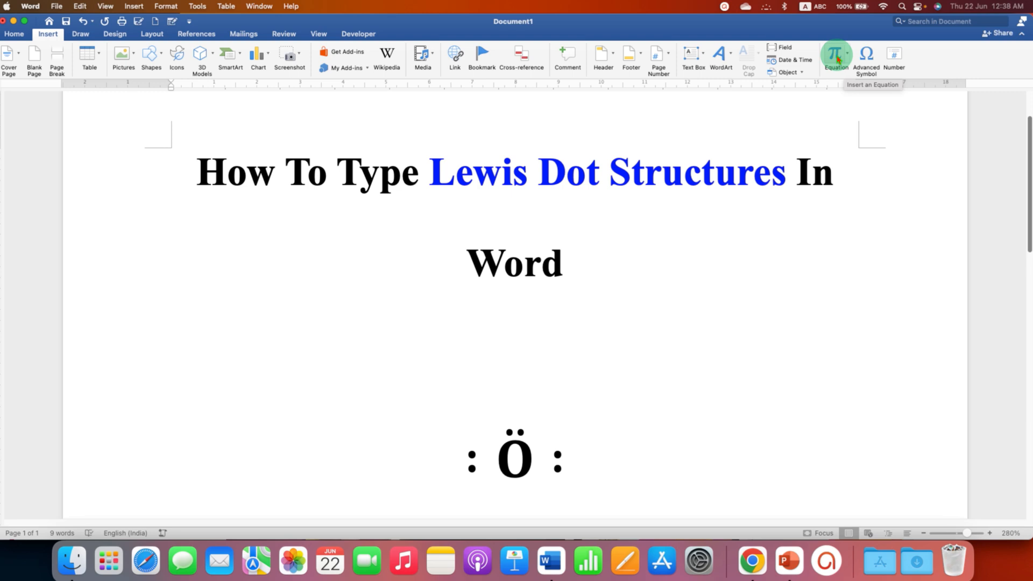
{"action": "left_click", "coordinate": [835, 56]}
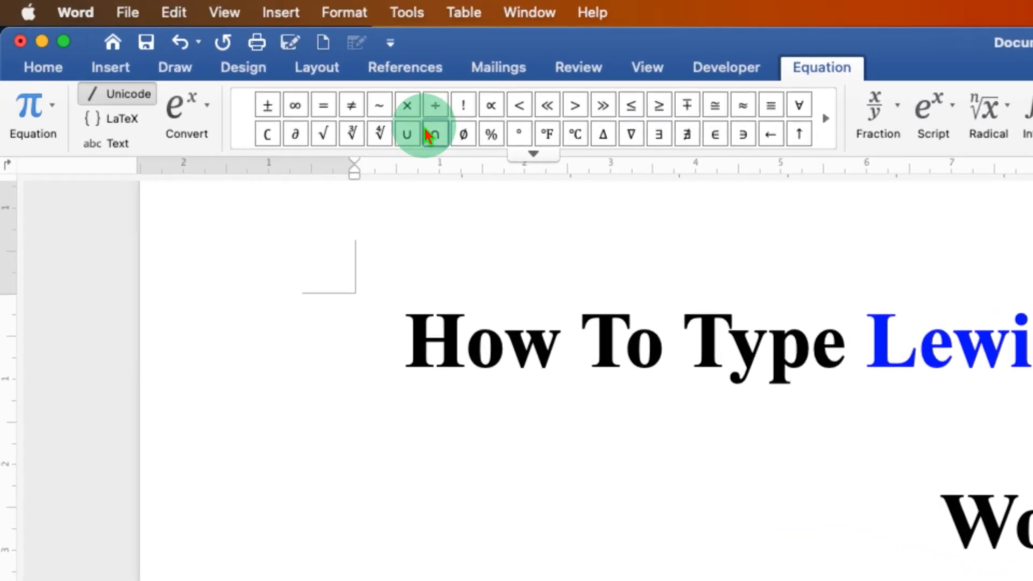
{"action": "mouse_move", "coordinate": [659, 105]}
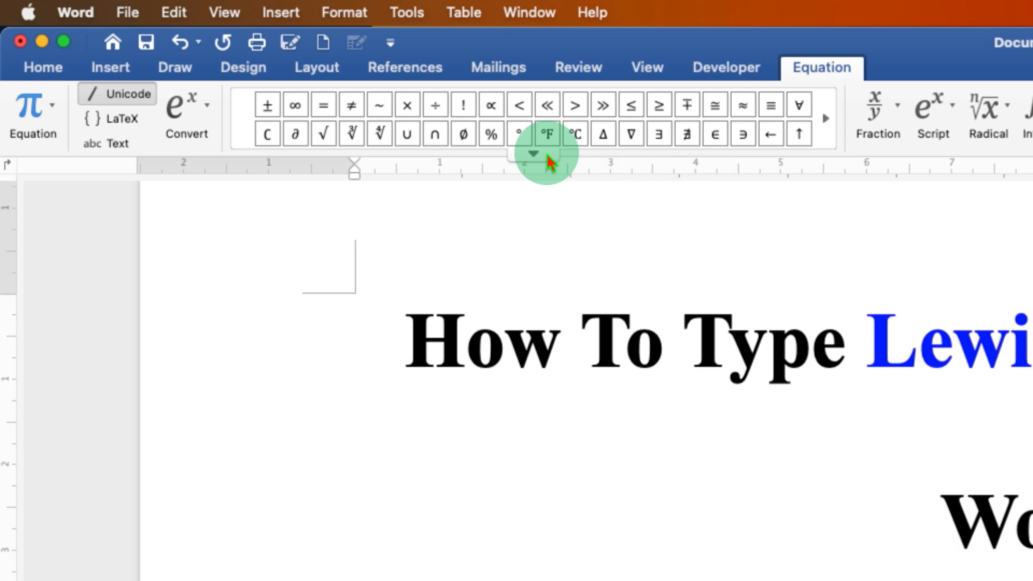
Step: Expand the equation symbols gallery to show all symbols
{"action": "left_click", "coordinate": [533, 153]}
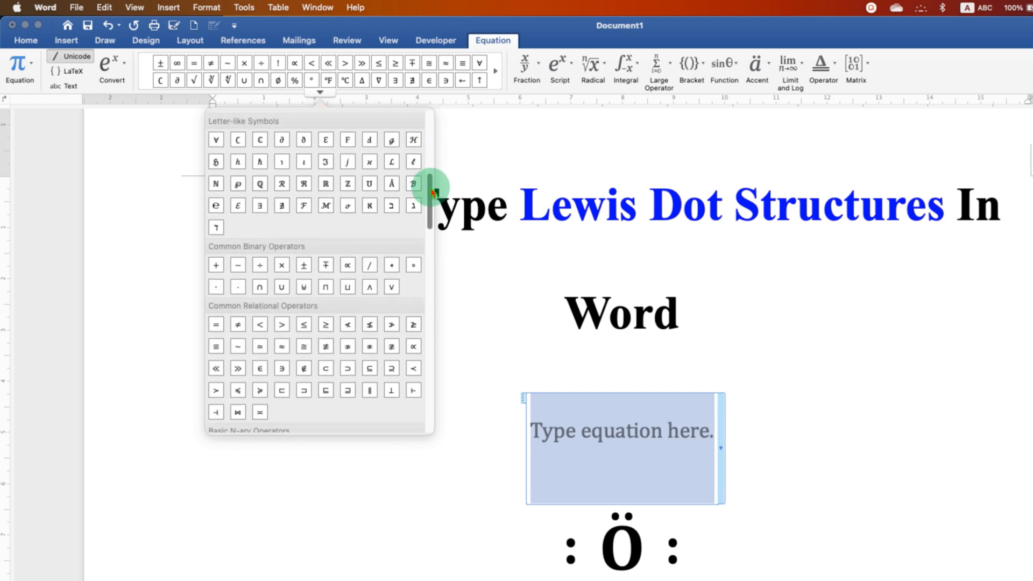
Step: Add two Ratio symbols from the Geometry set to the equation
{"action": "scroll", "scroll_direction": "down", "scroll_amount": 3}
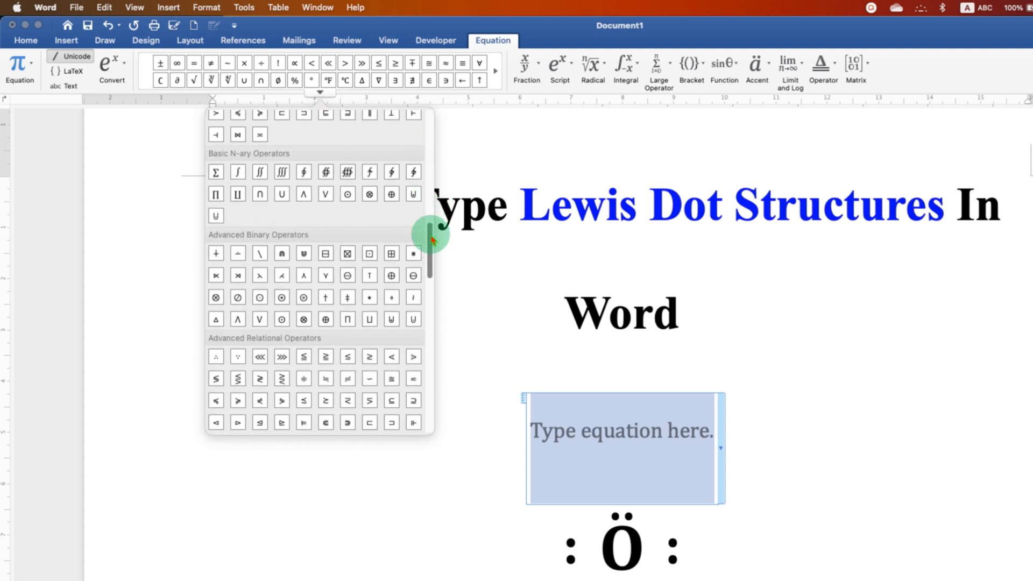
{"action": "left_click_drag", "start_coordinate": [431, 240], "coordinate": [435, 373]}
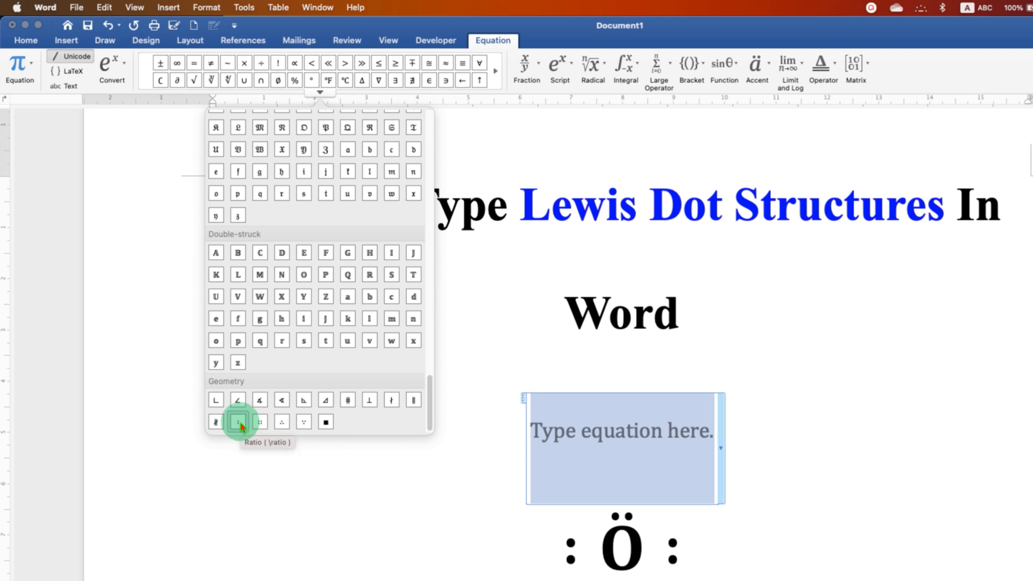
{"action": "left_click", "coordinate": [238, 422]}
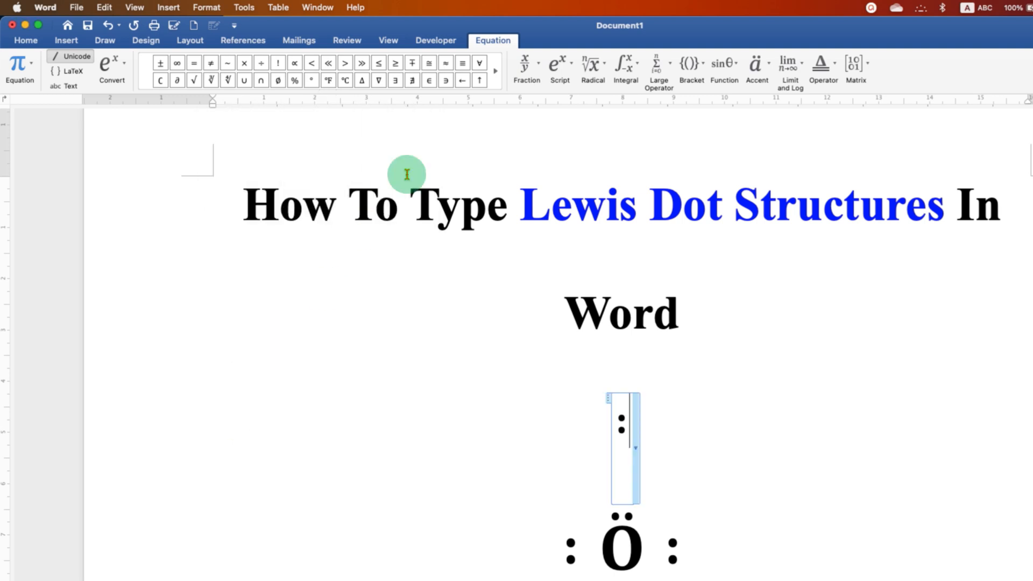
{"action": "mouse_move", "coordinate": [310, 79]}
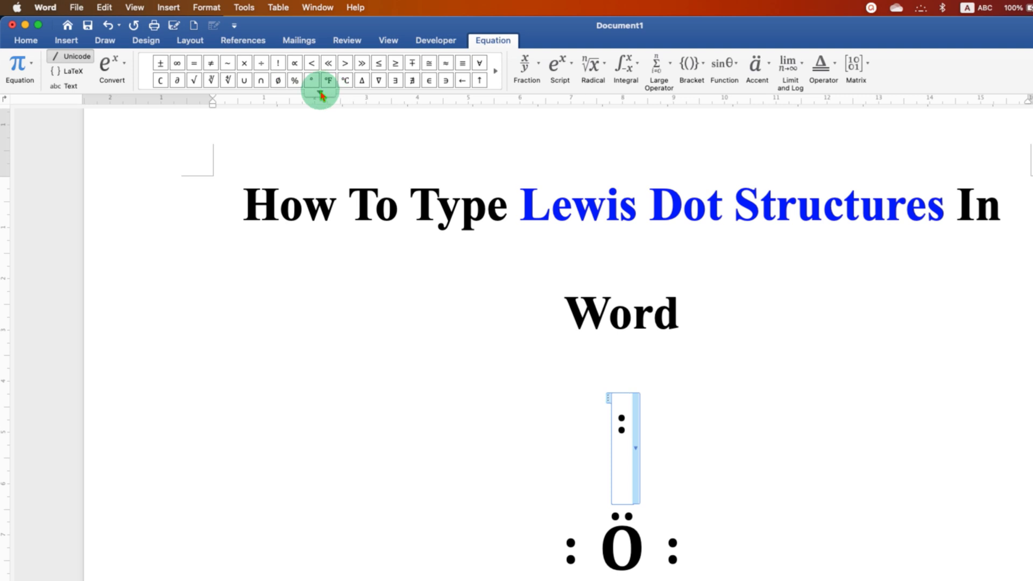
{"action": "left_click", "coordinate": [319, 92]}
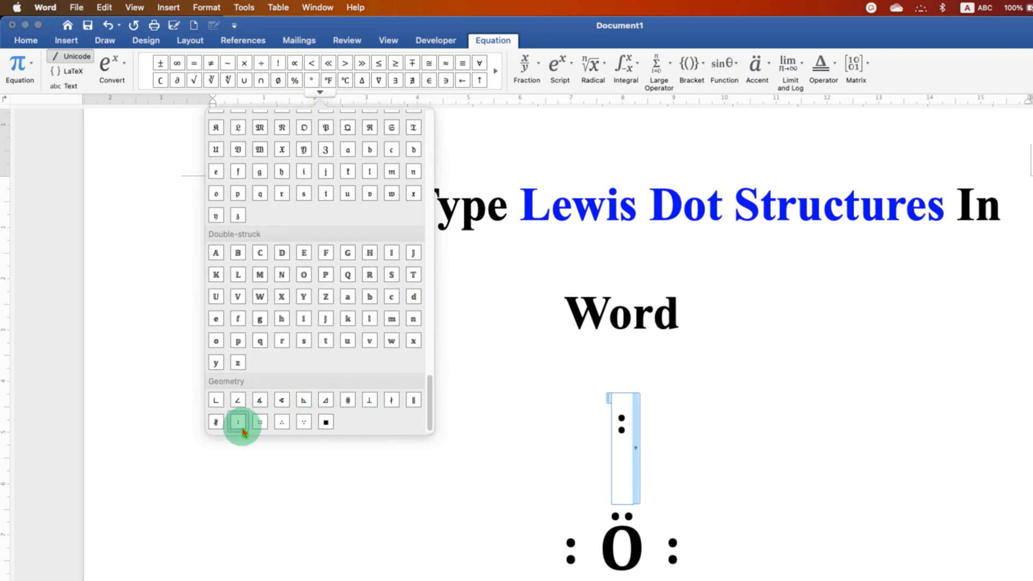
{"action": "left_click", "coordinate": [237, 422]}
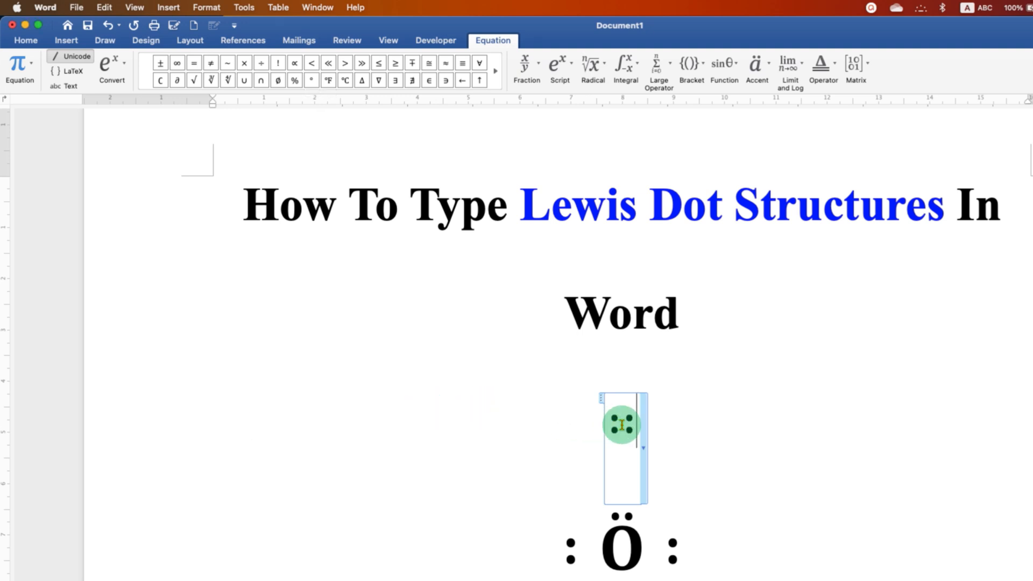
{"action": "mouse_move", "coordinate": [361, 461]}
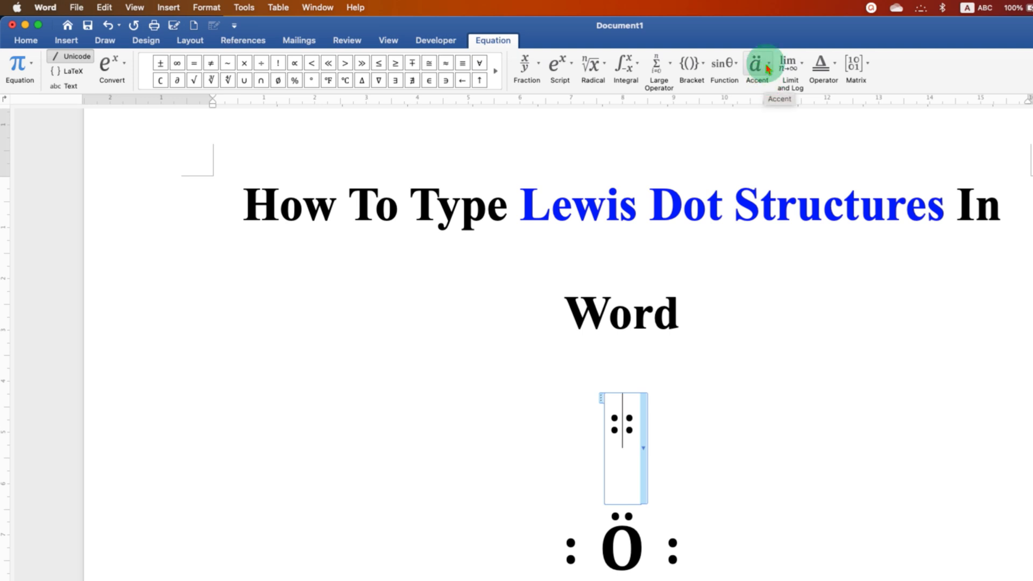
Step: Insert a double-dot (diaeresis) accent between the two ratio colons
{"action": "left_click", "coordinate": [756, 64]}
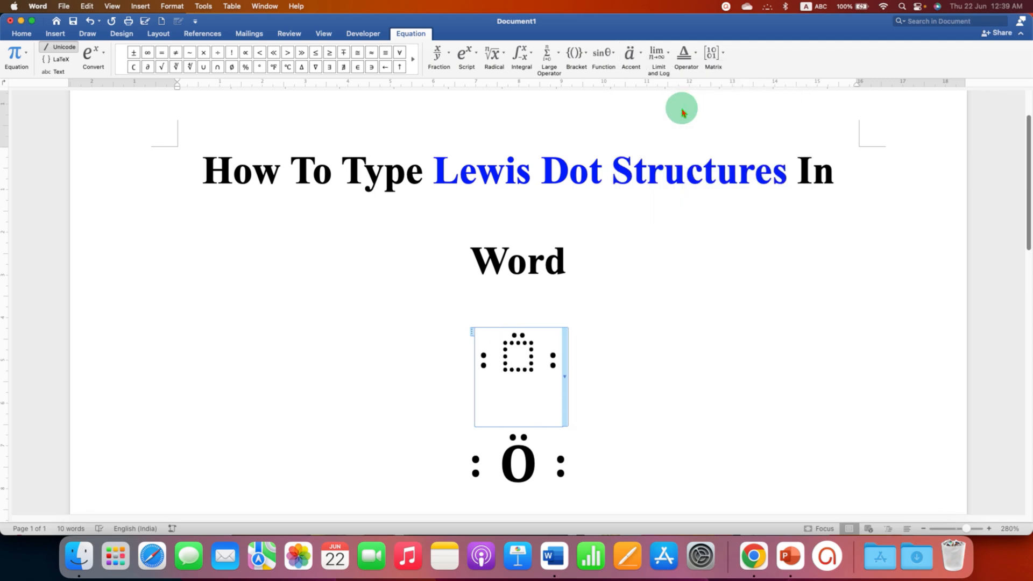
{"action": "left_click", "coordinate": [491, 332]}
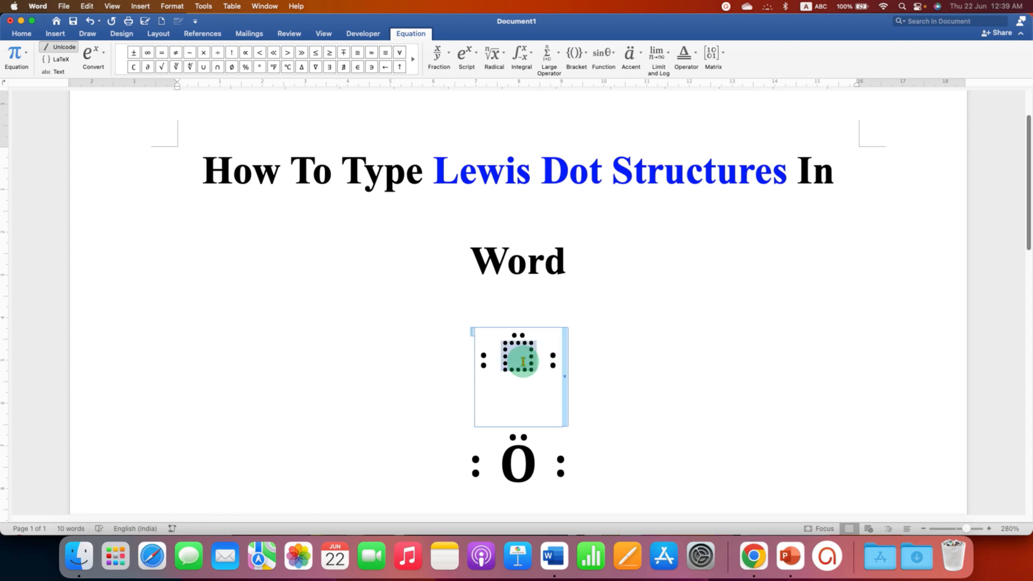
{"action": "mouse_move", "coordinate": [794, 372]}
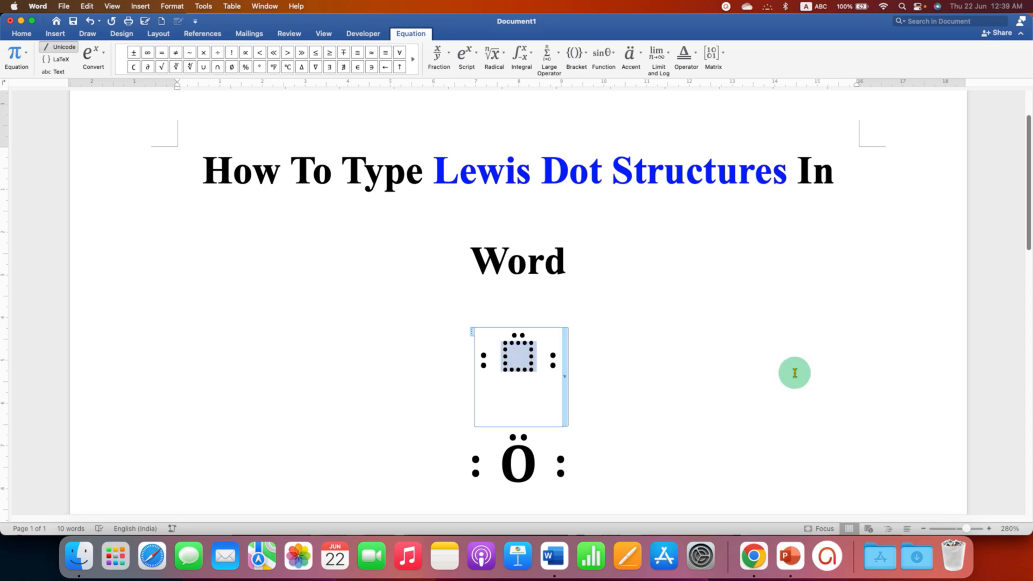
Step: Type Ö into the accent placeholder
{"action": "type", "text": "Ö"}
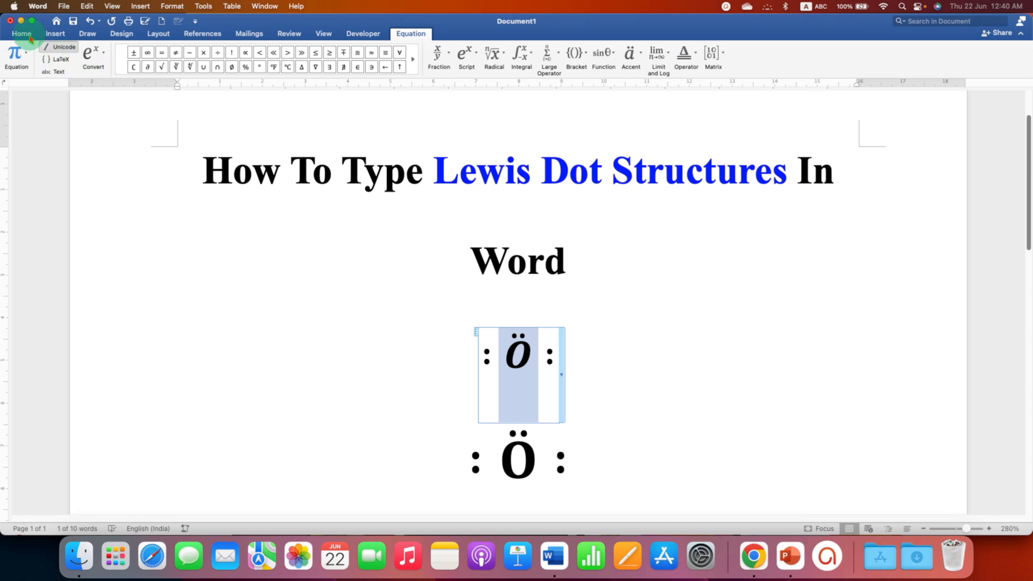
Step: Return to the Home tab and click outside the equation to finalize :Ö:
{"action": "left_click", "coordinate": [21, 34]}
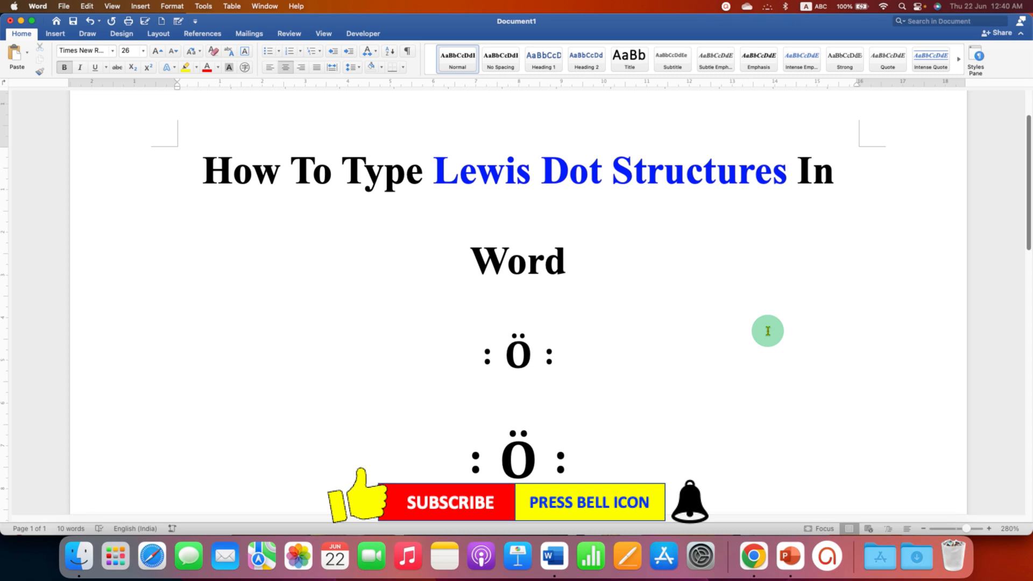
{"action": "left_click", "coordinate": [566, 260]}
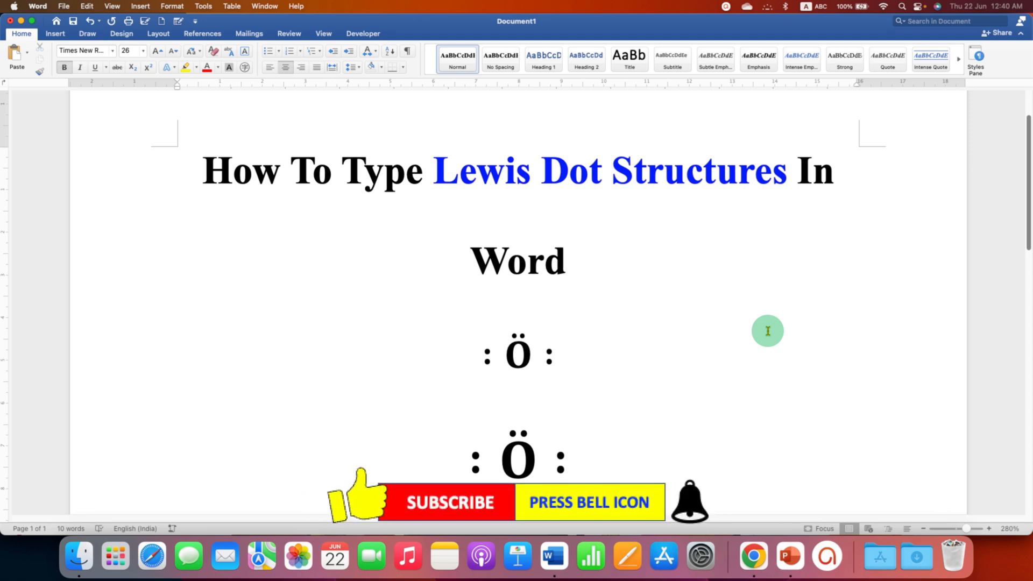
{"action": "left_click", "coordinate": [565, 261]}
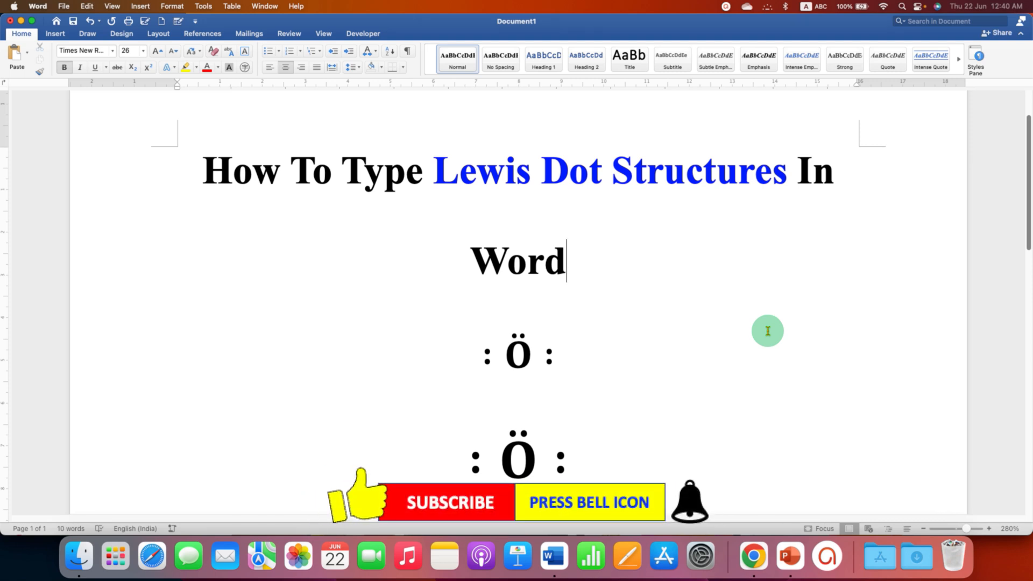